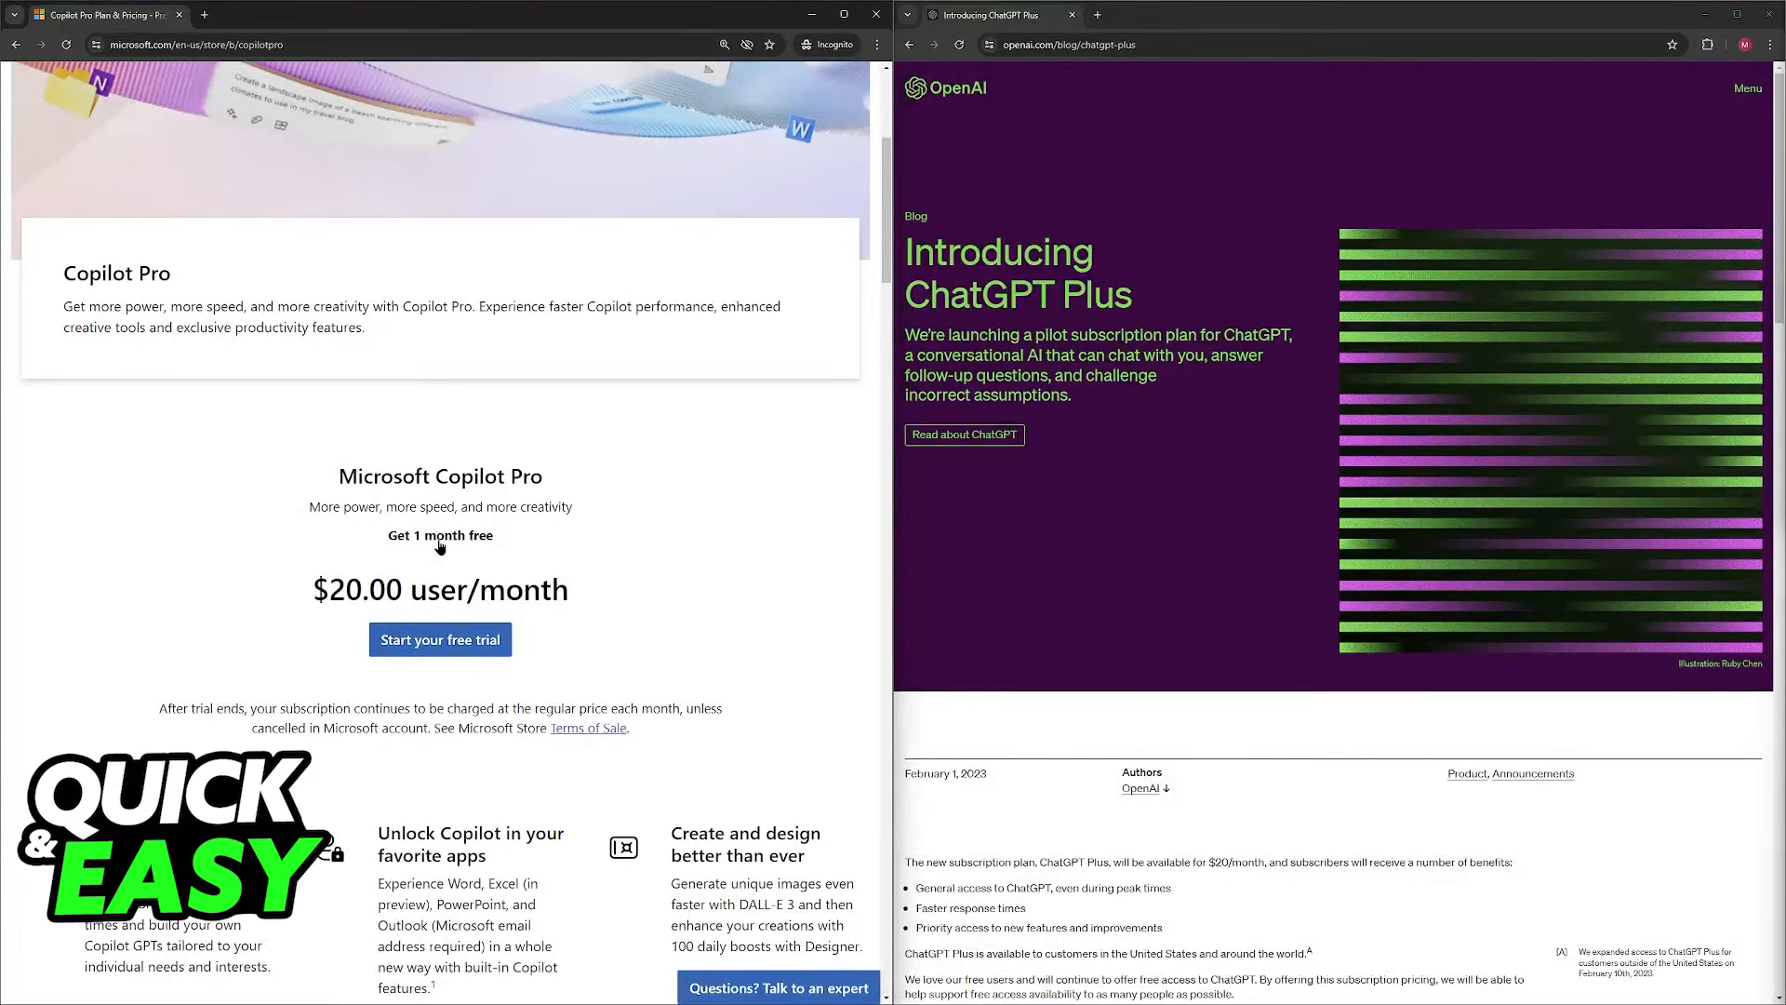
mouse_move(1012, 510)
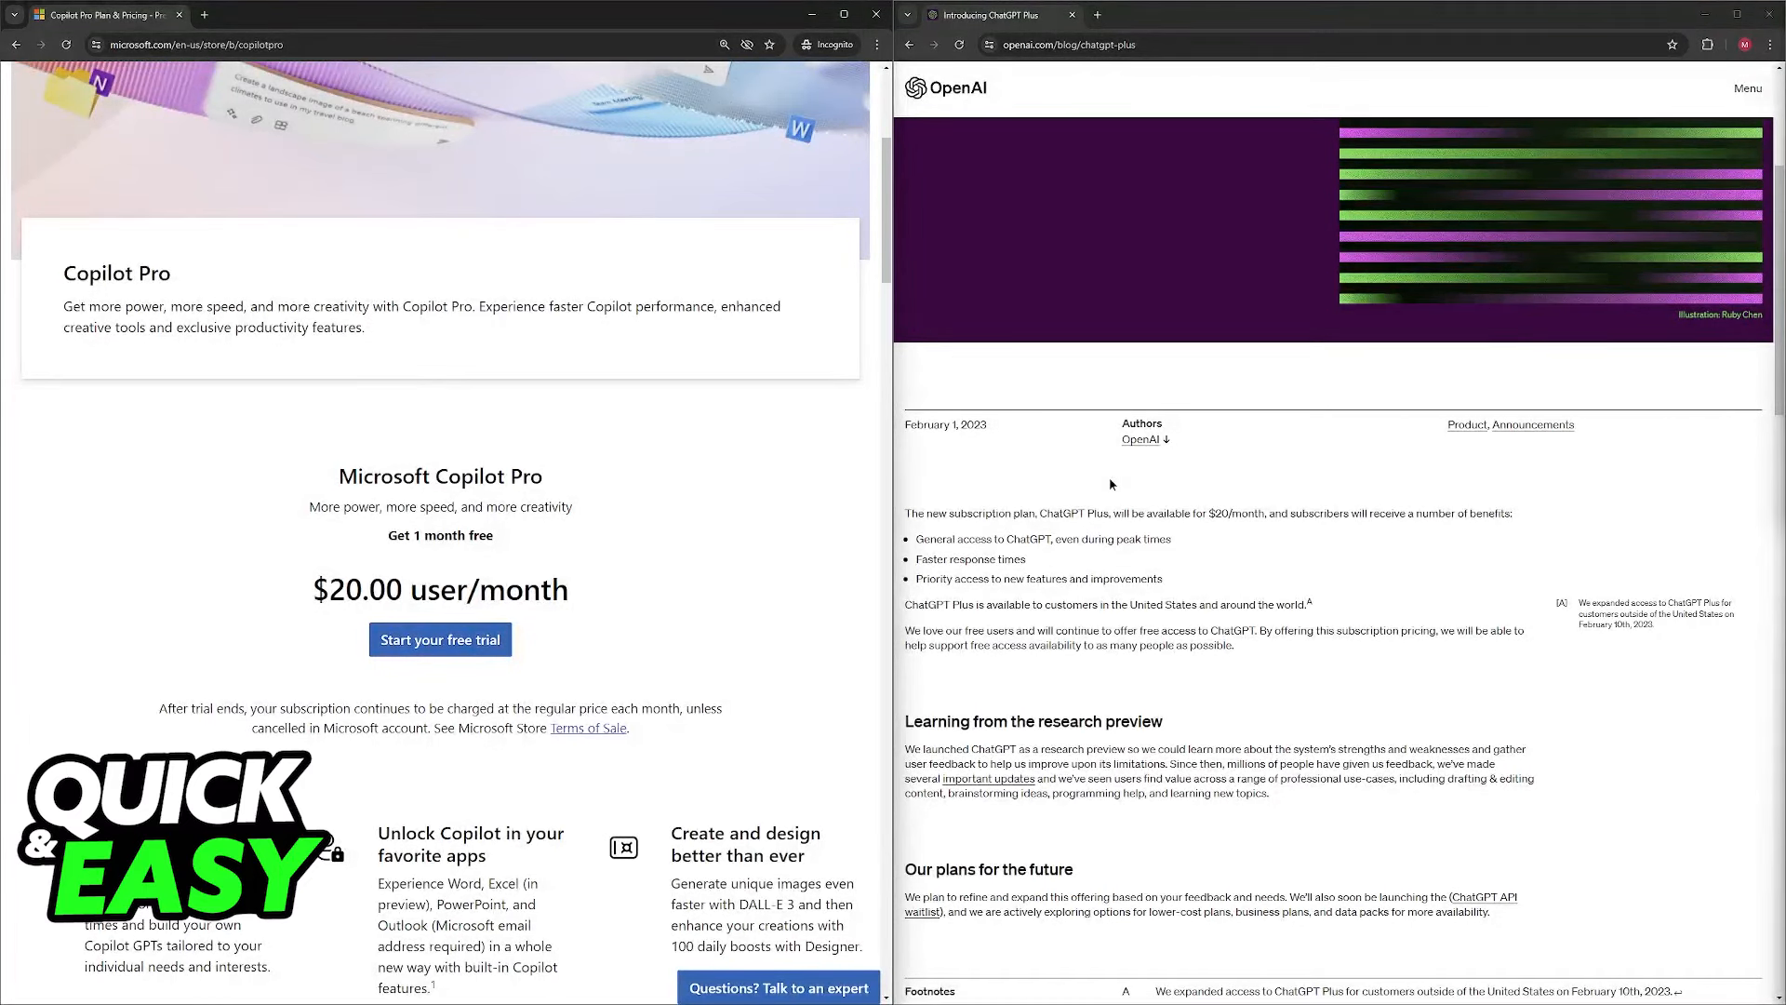
scroll("down", 3)
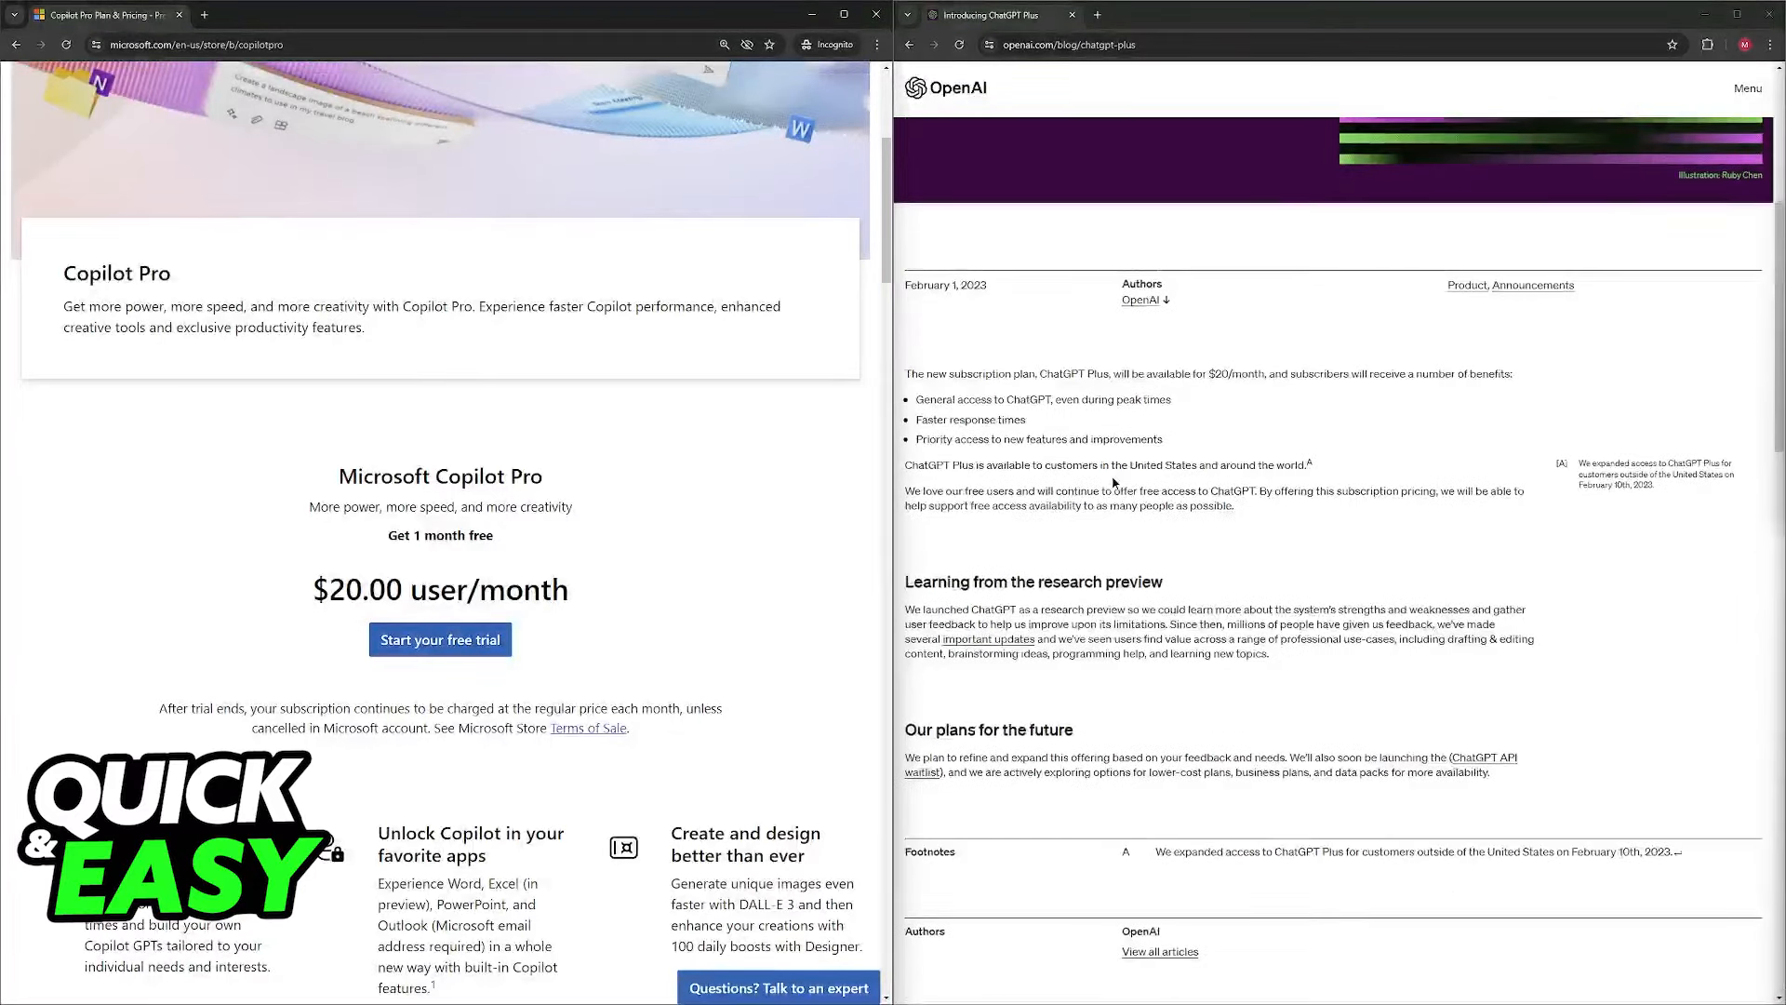
scroll("down", 3)
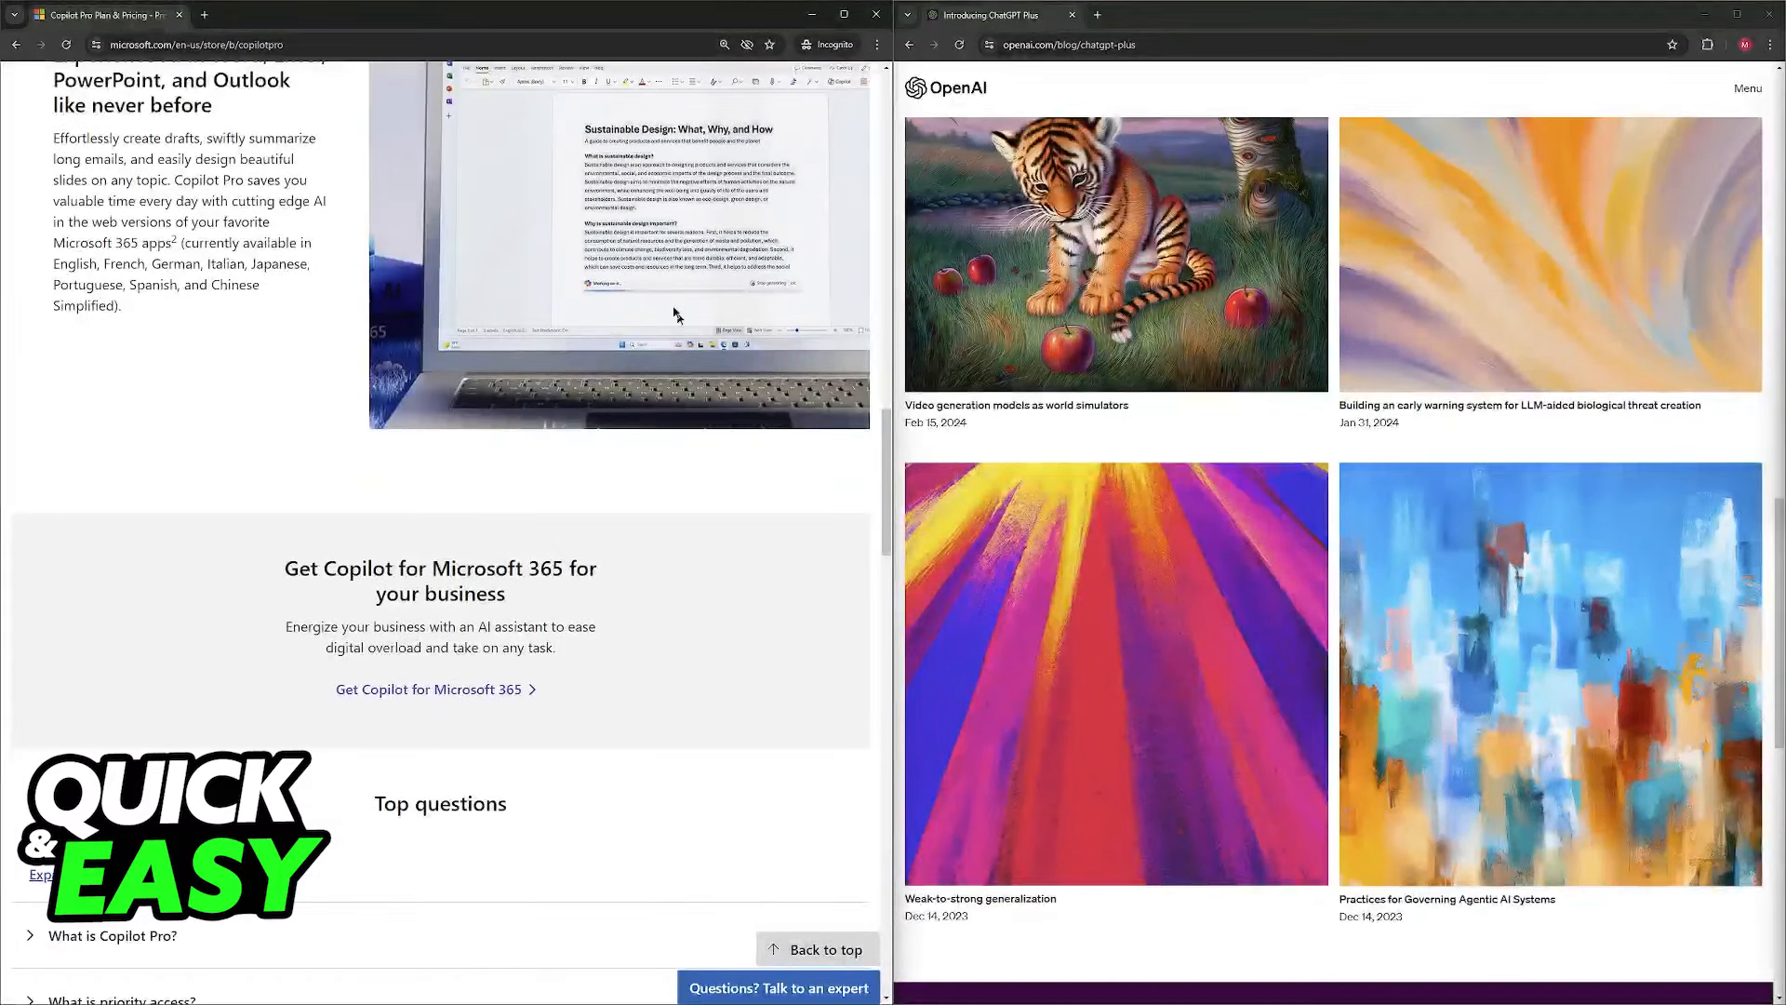
mouse_move(417, 547)
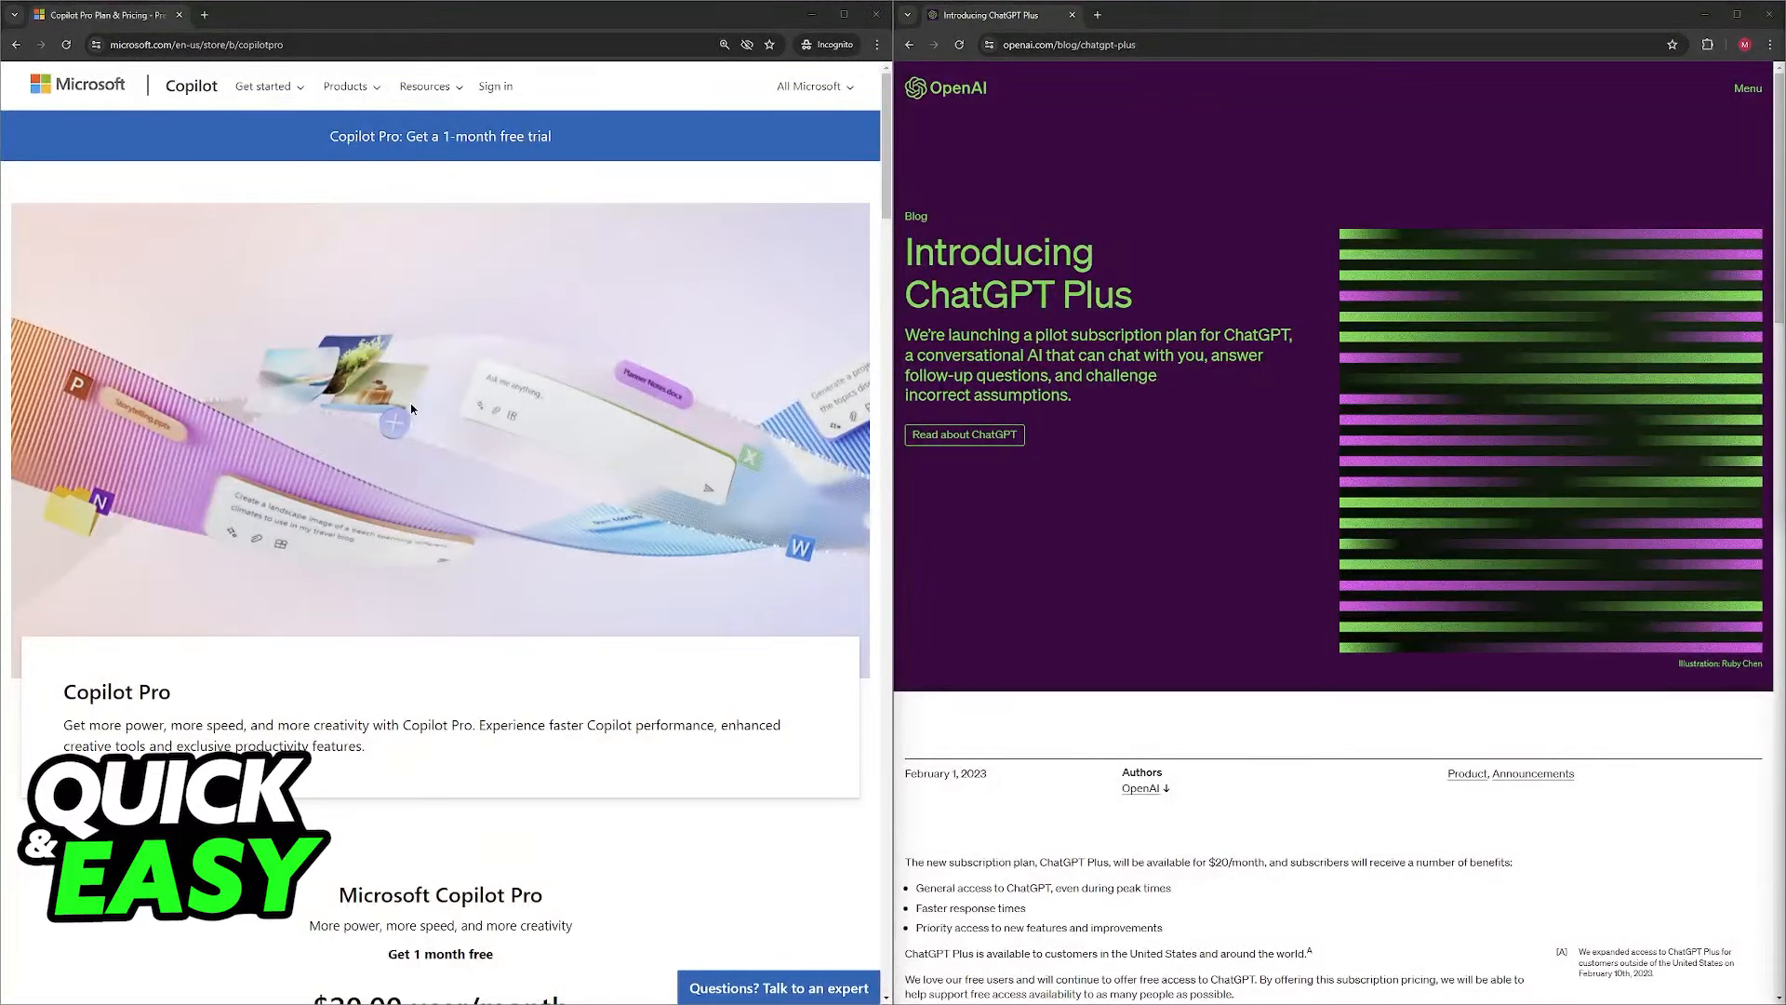
scroll("down", 3)
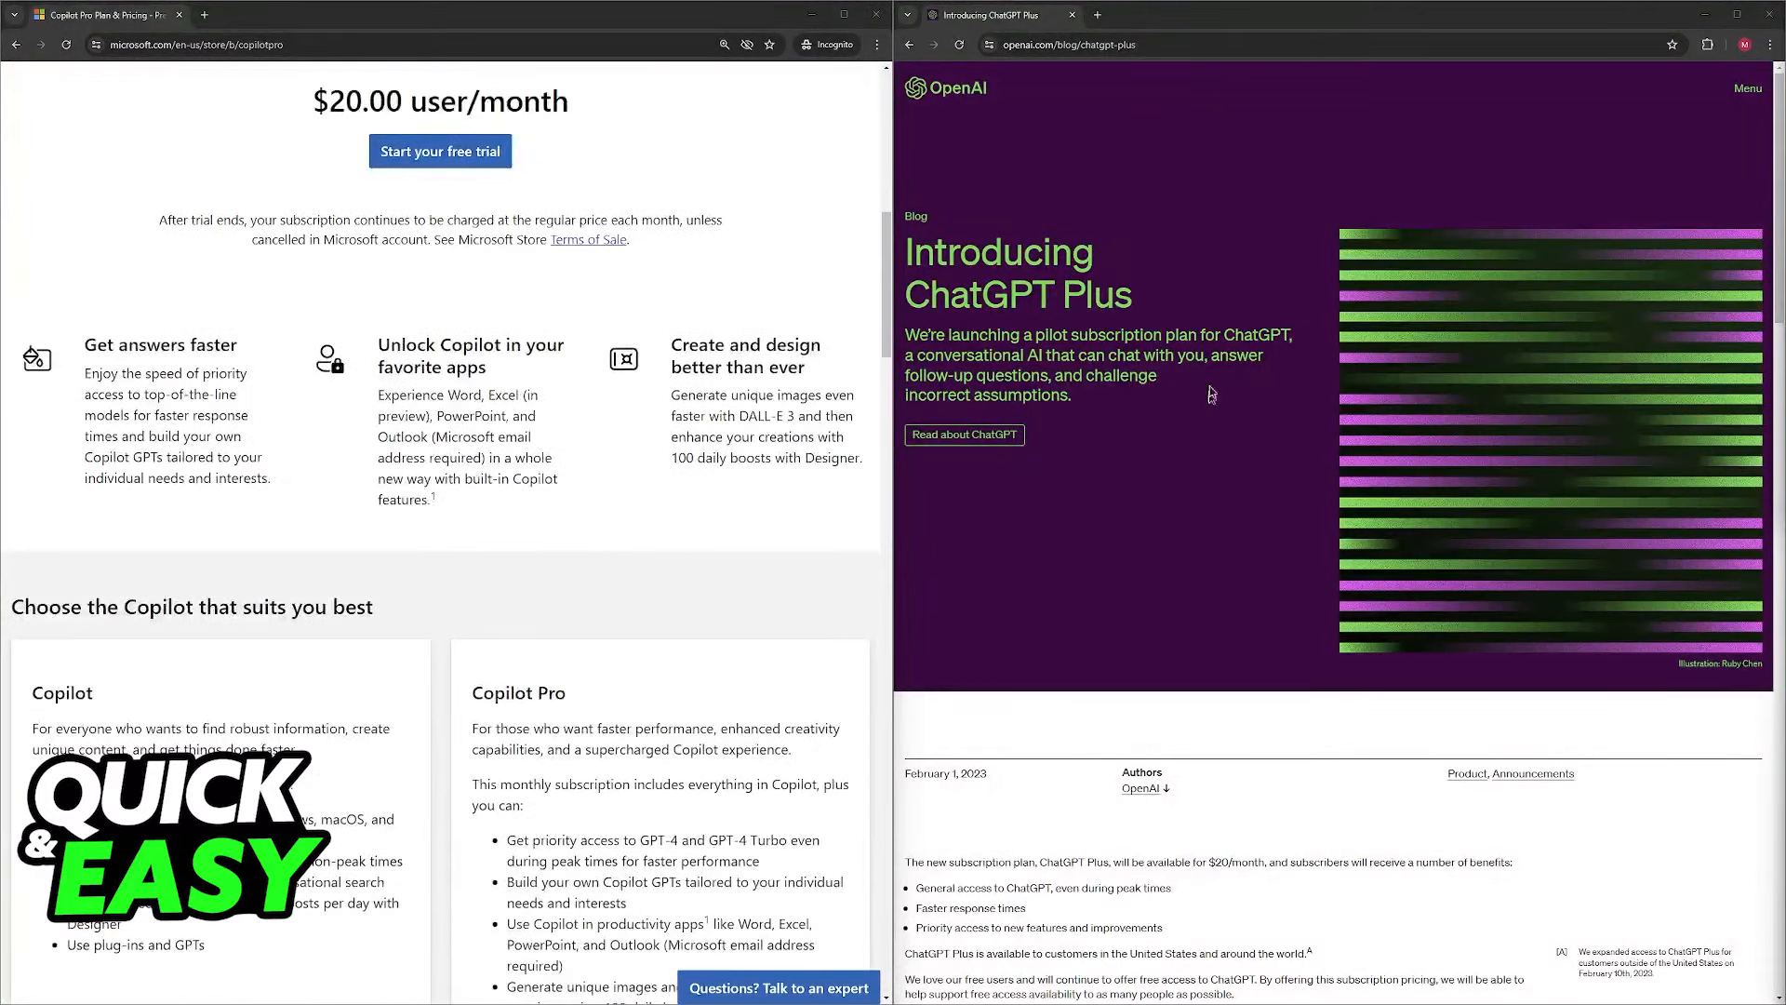
scroll("down", 3)
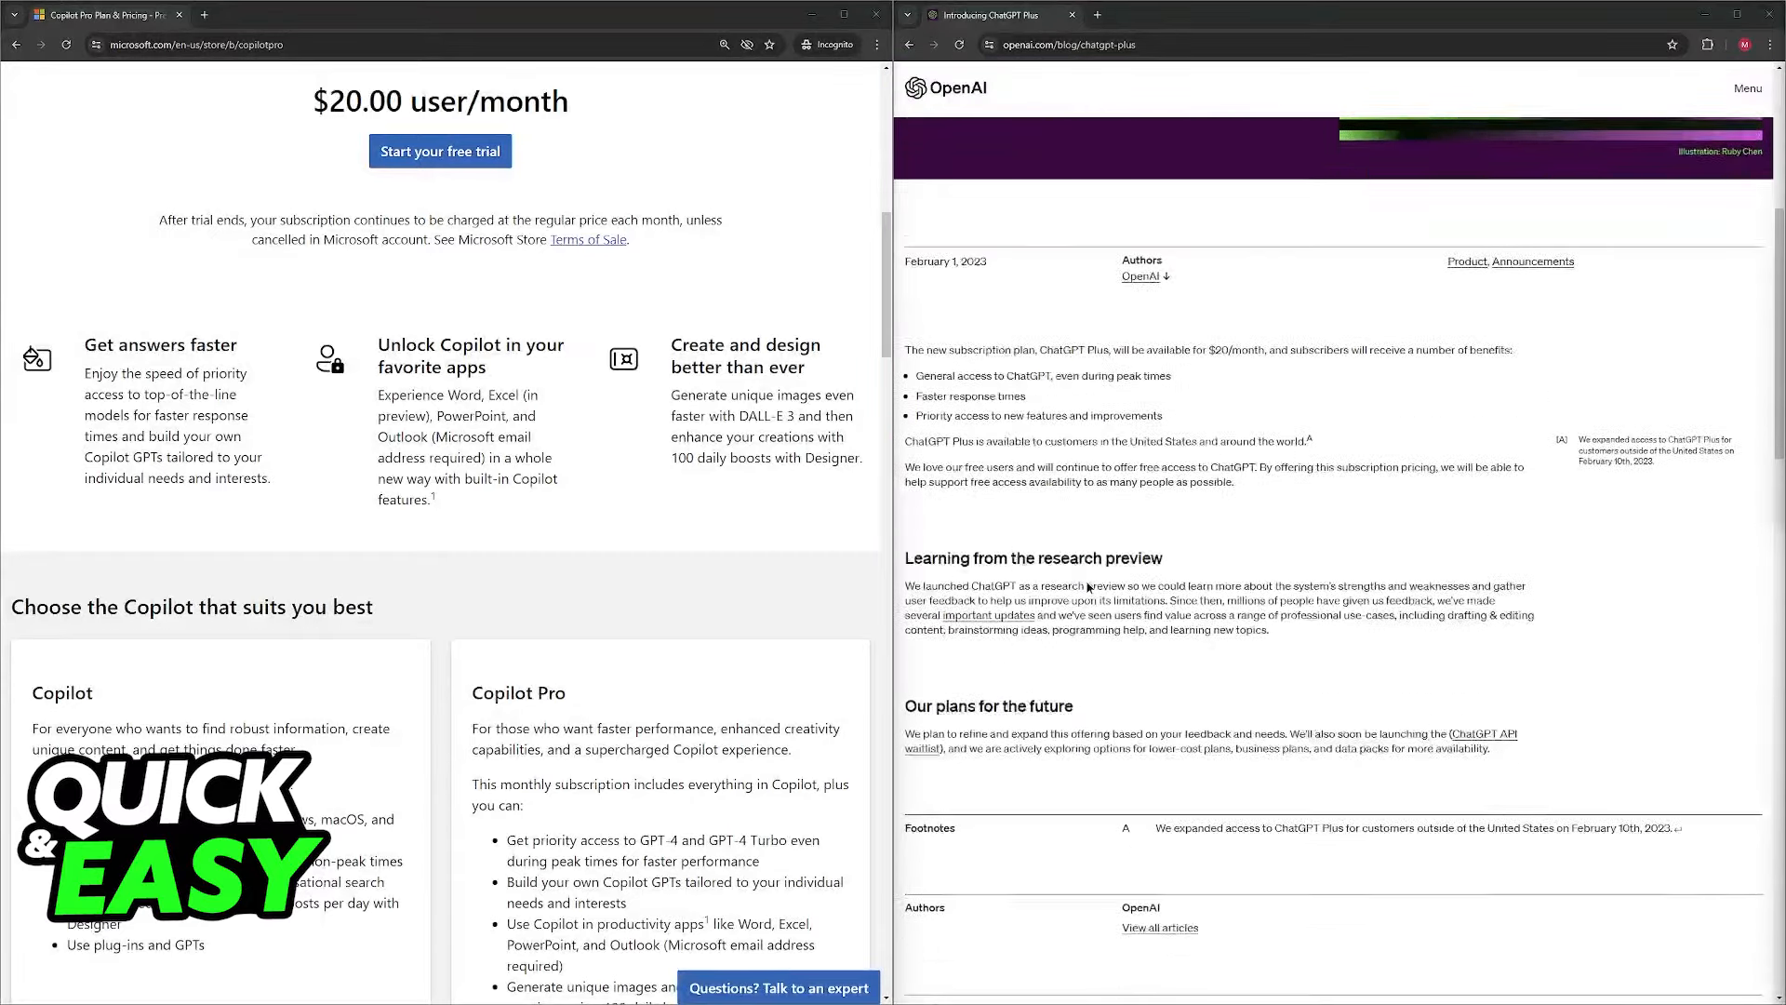